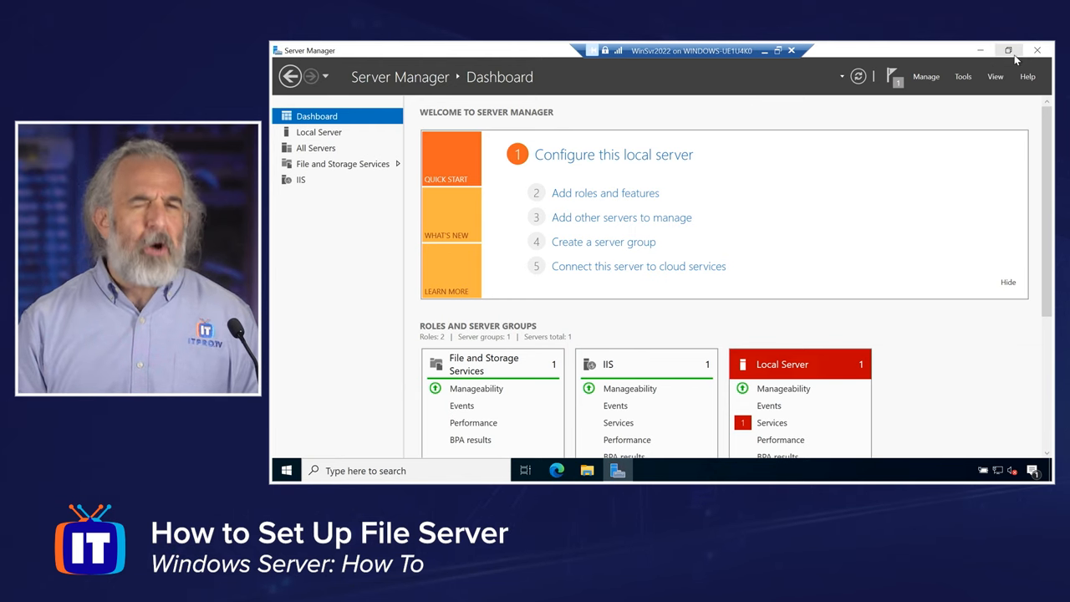
mouse_move(1009, 51)
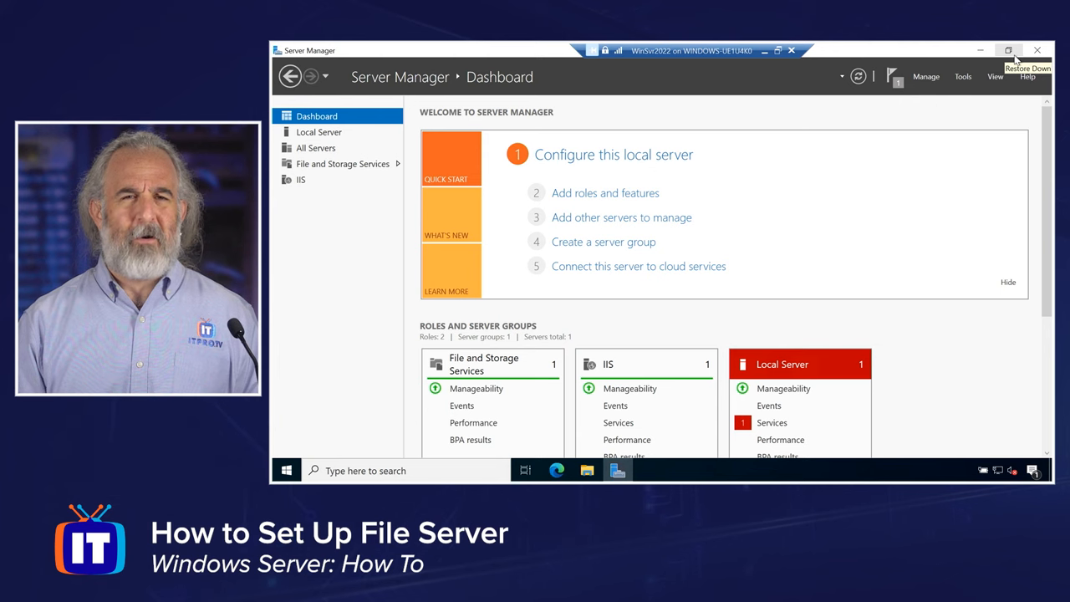
mouse_move(333, 429)
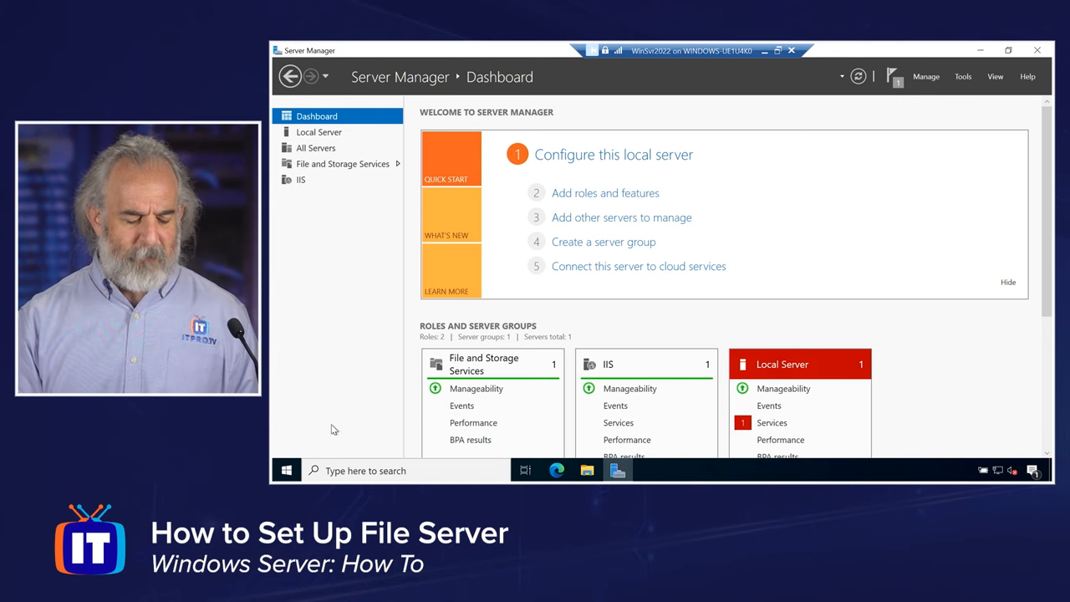
Browse File and Storage Services: the overview, storage pools, disks and volumes
click(287, 470)
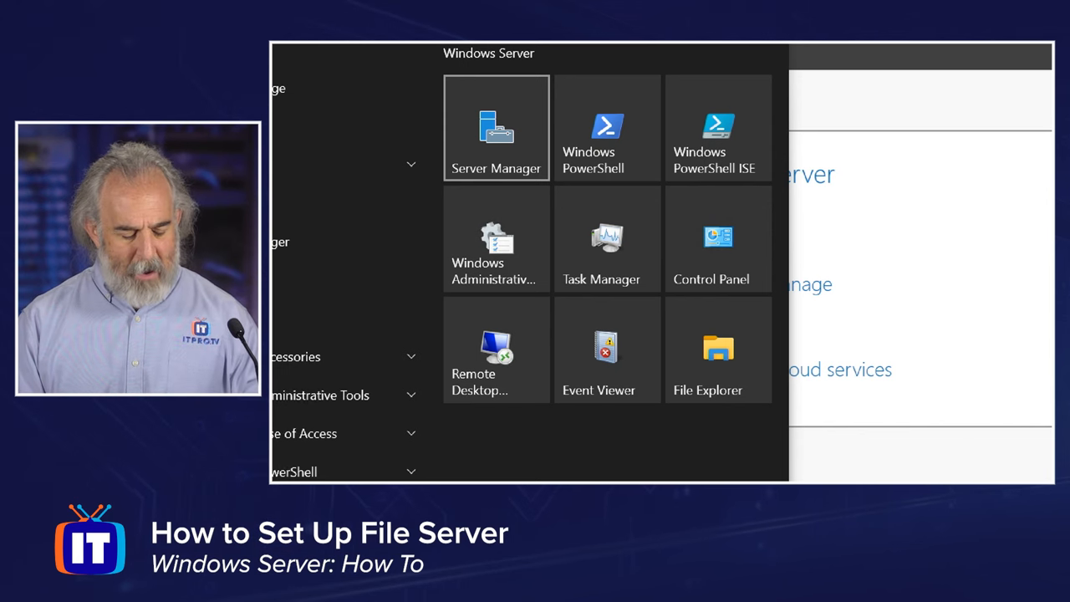
click(495, 128)
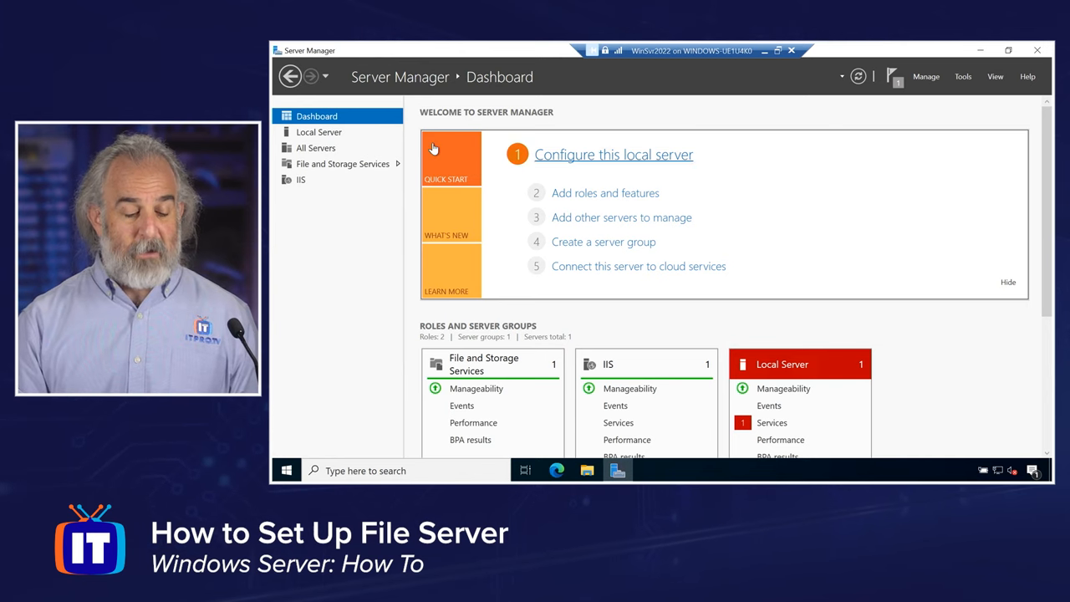
mouse_move(311, 173)
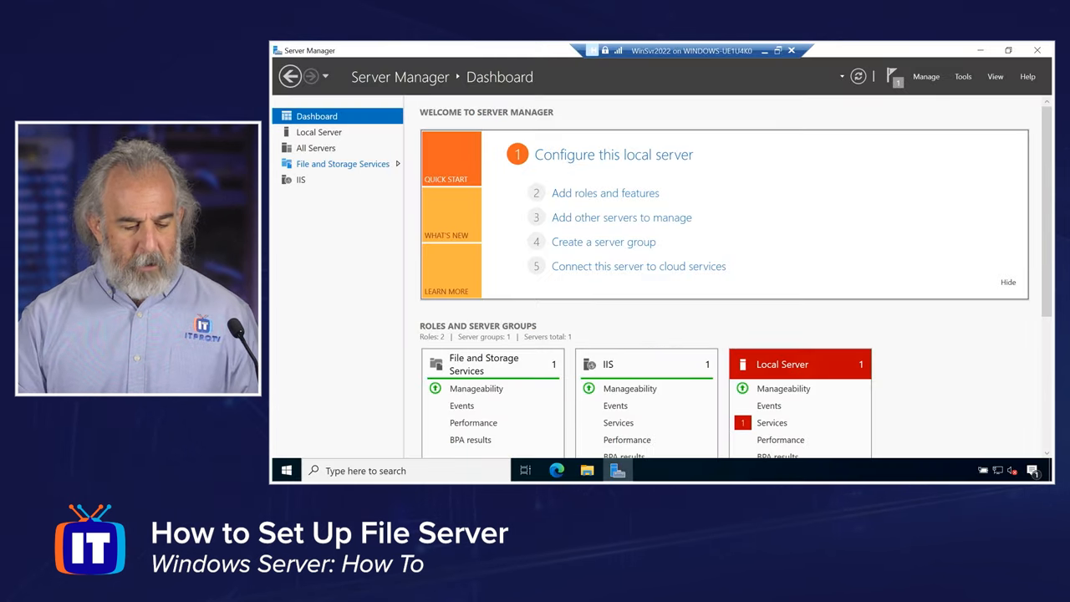
click(343, 163)
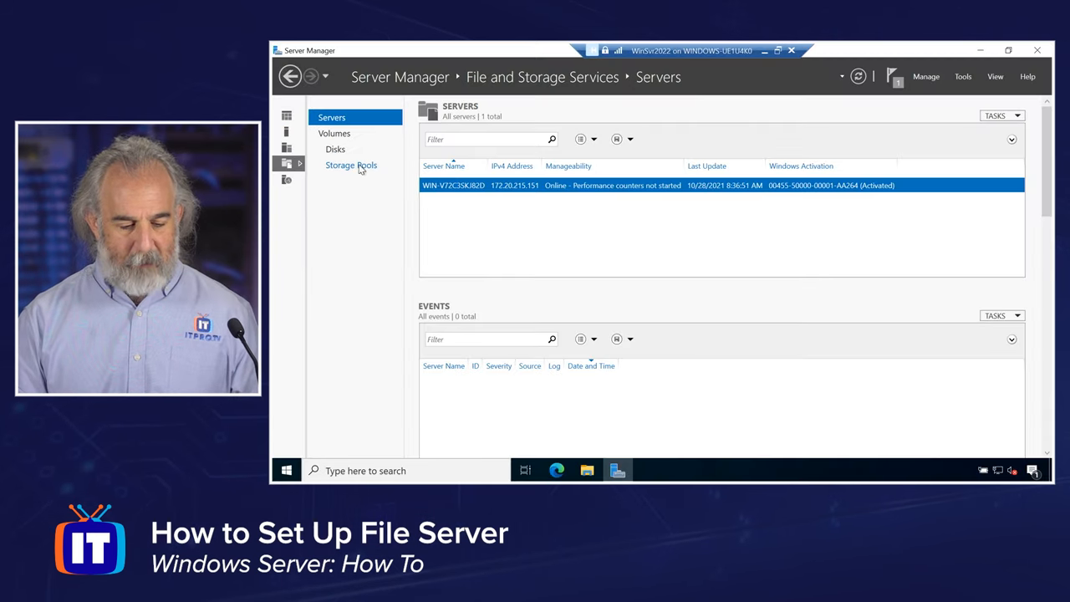
click(351, 165)
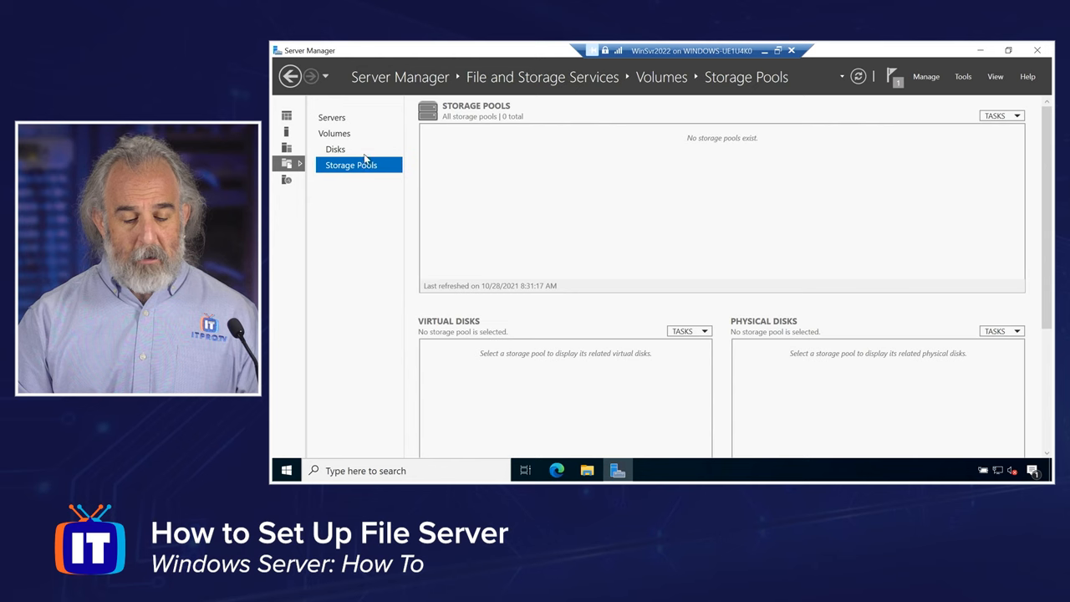
click(335, 149)
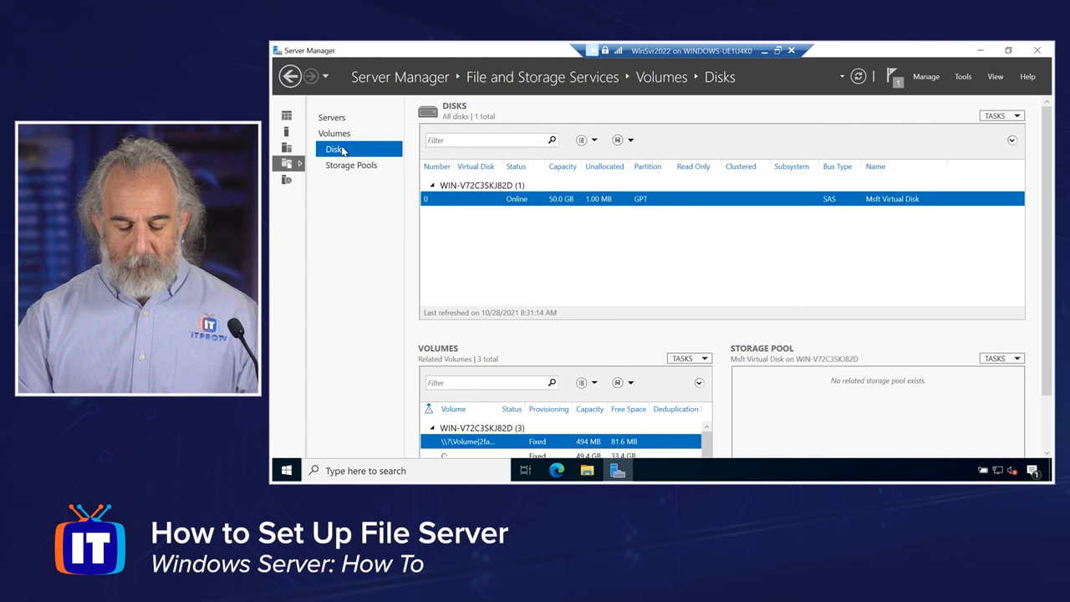
click(334, 133)
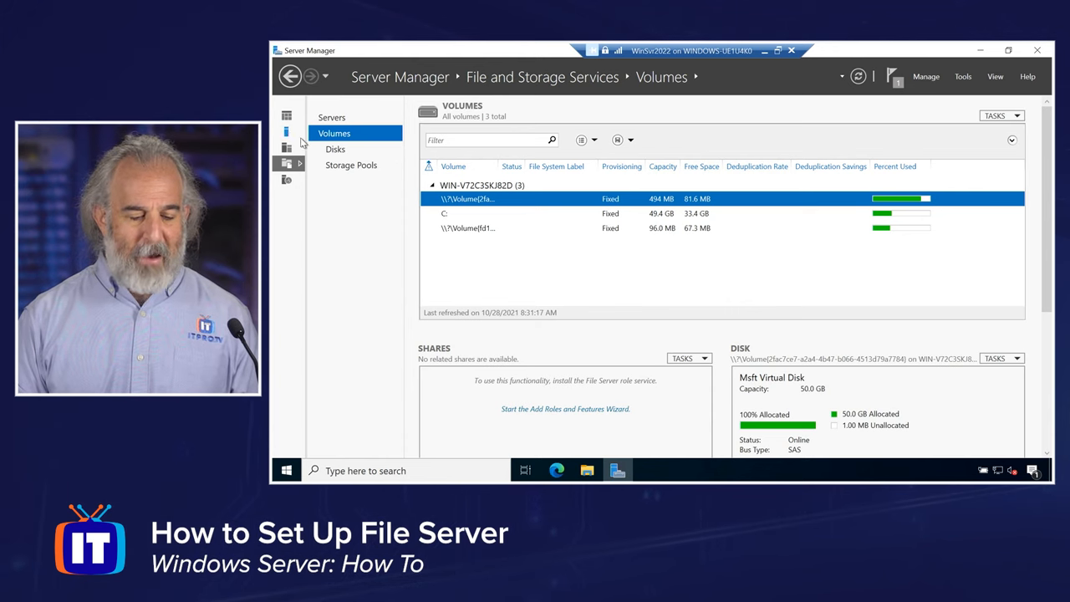
Back on the dashboard, launch the Add Roles and Features Wizard from Manage
click(316, 116)
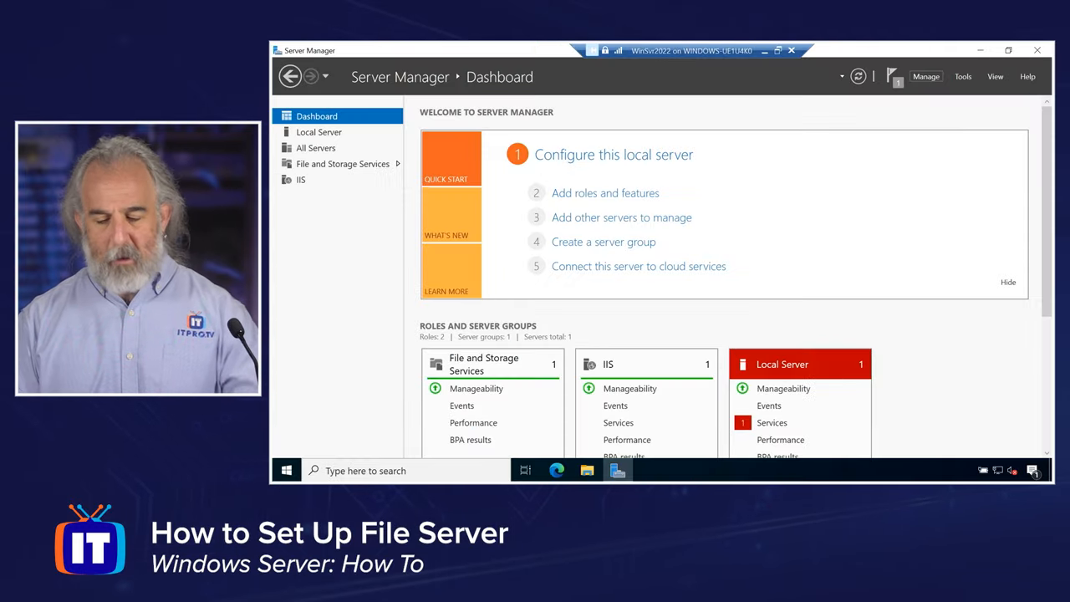
click(925, 76)
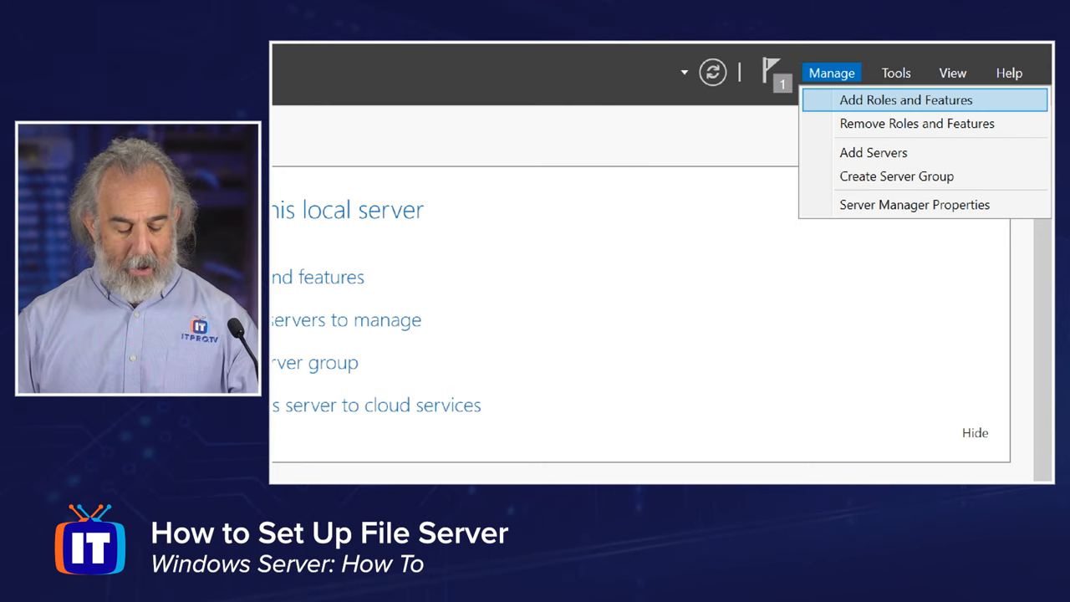
click(905, 100)
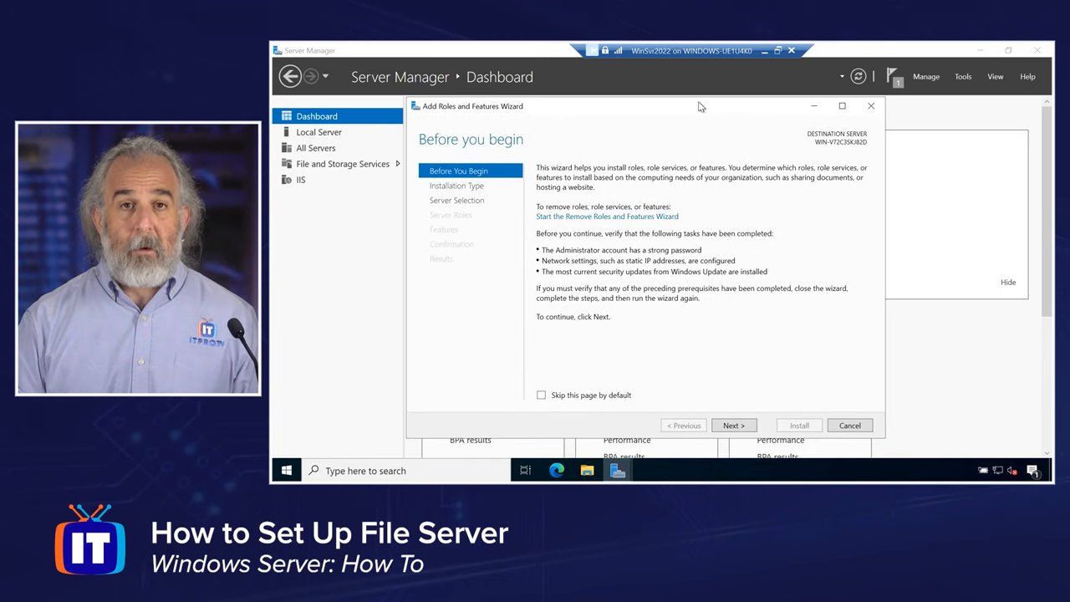
mouse_move(564, 207)
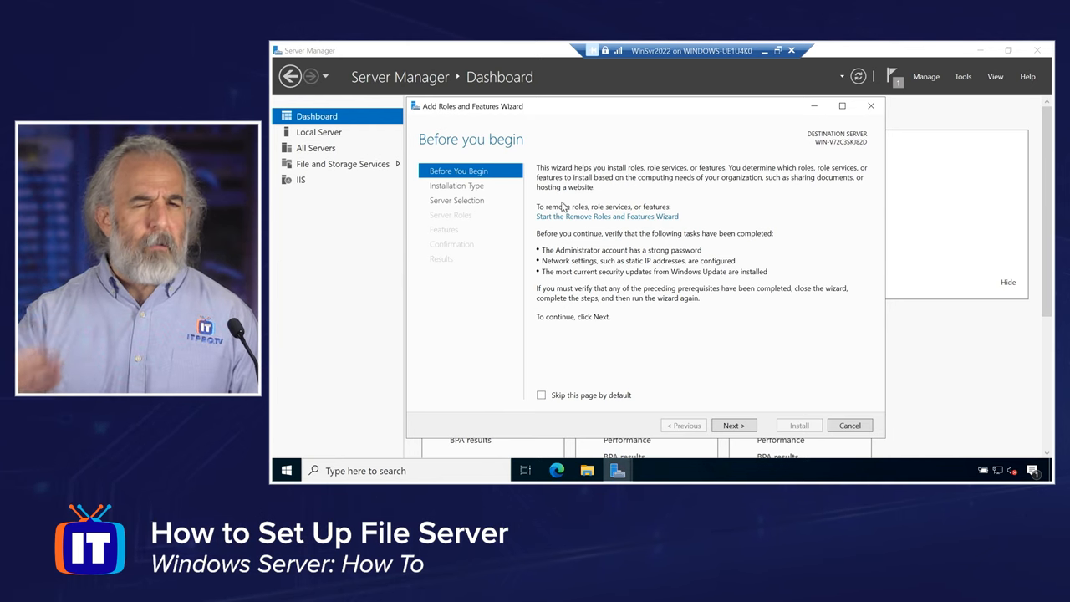
mouse_move(598, 268)
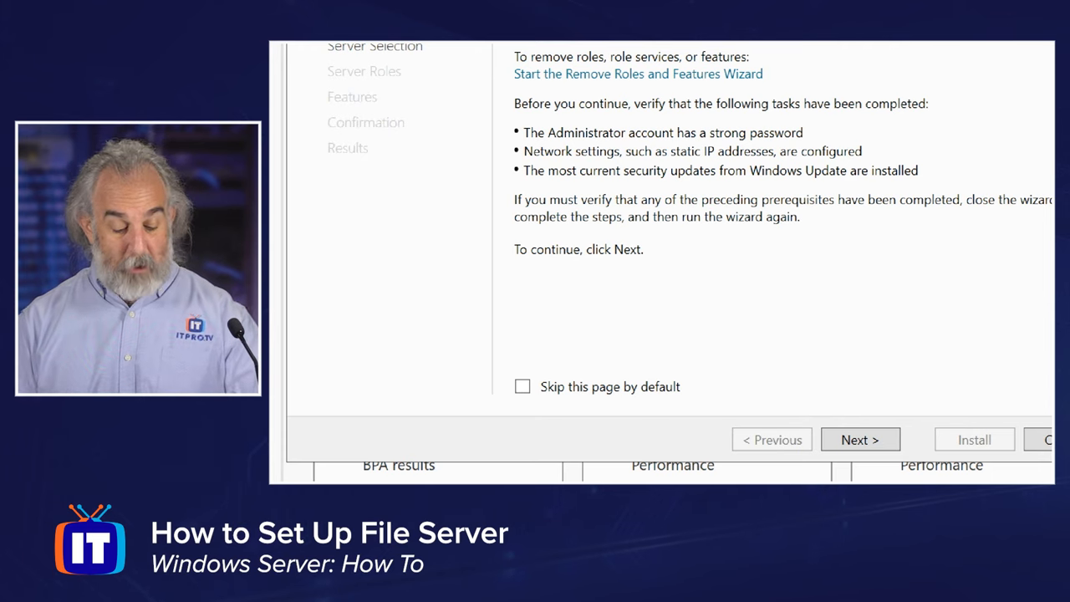
Advance past Before You Begin to the installation type page, keeping role-based installation
click(859, 440)
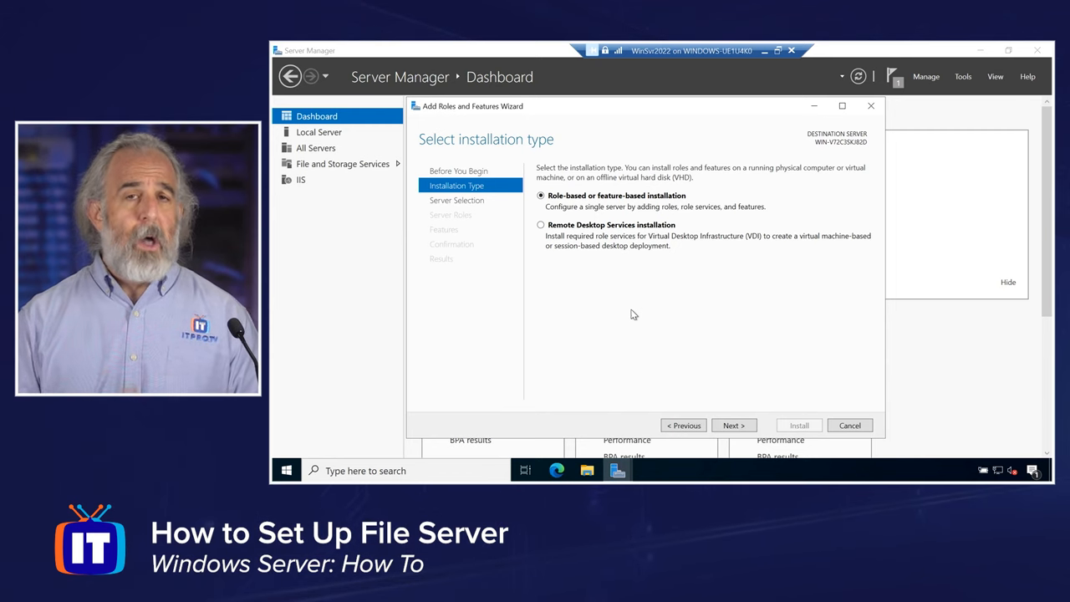
mouse_move(604, 251)
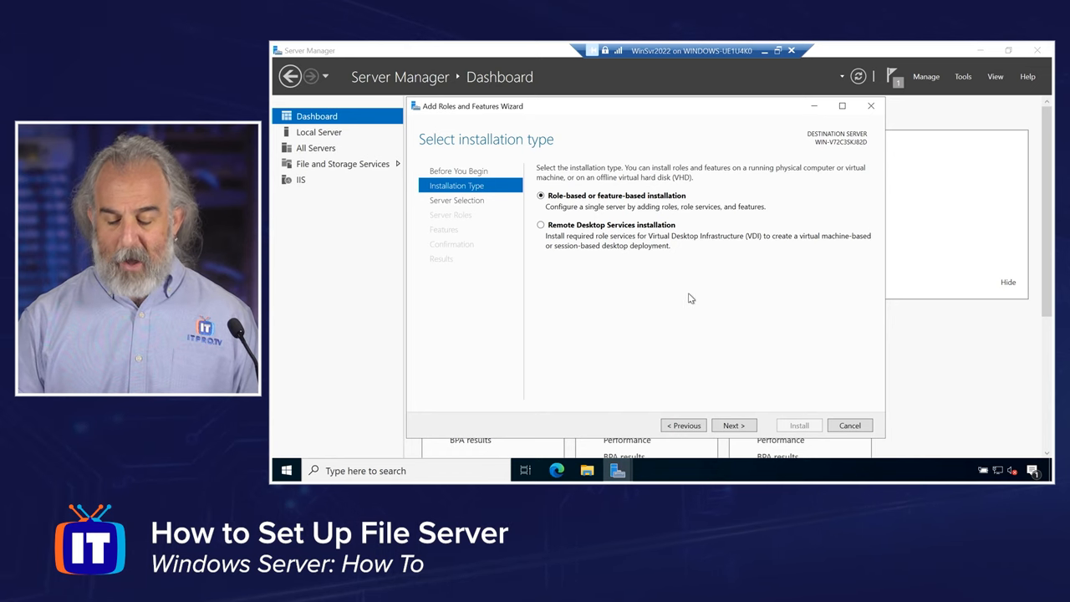
Reach destination selection and target the local server from the server pool, not a VHD
click(733, 425)
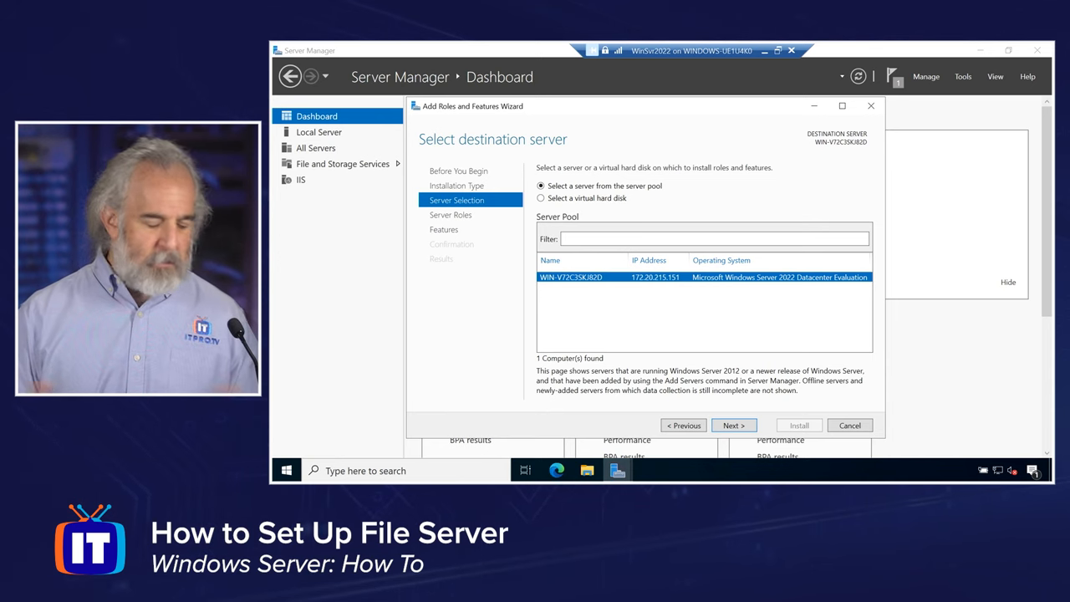
click(541, 199)
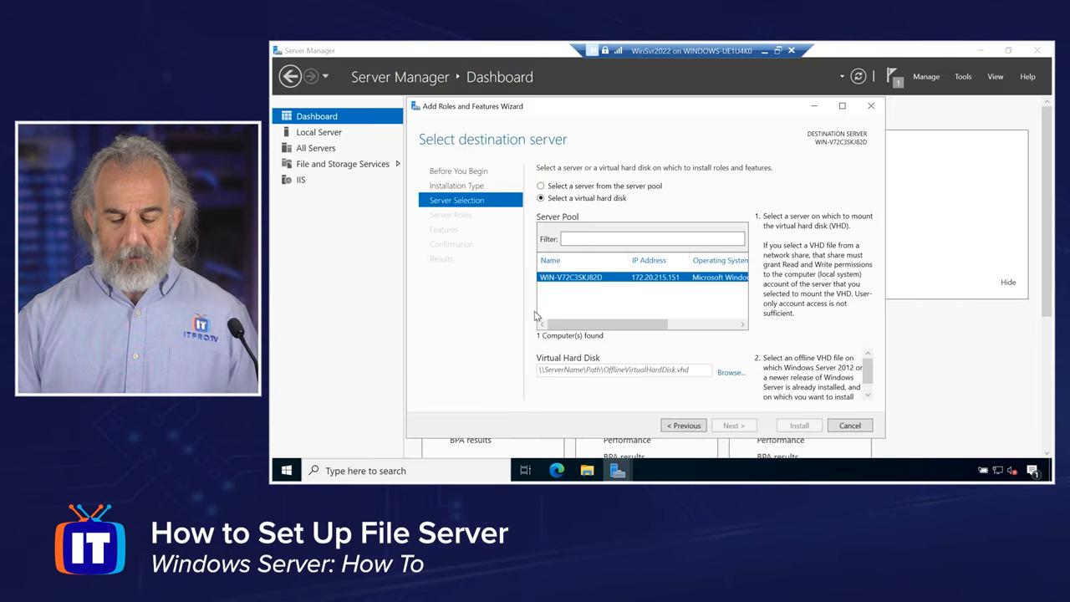
click(541, 185)
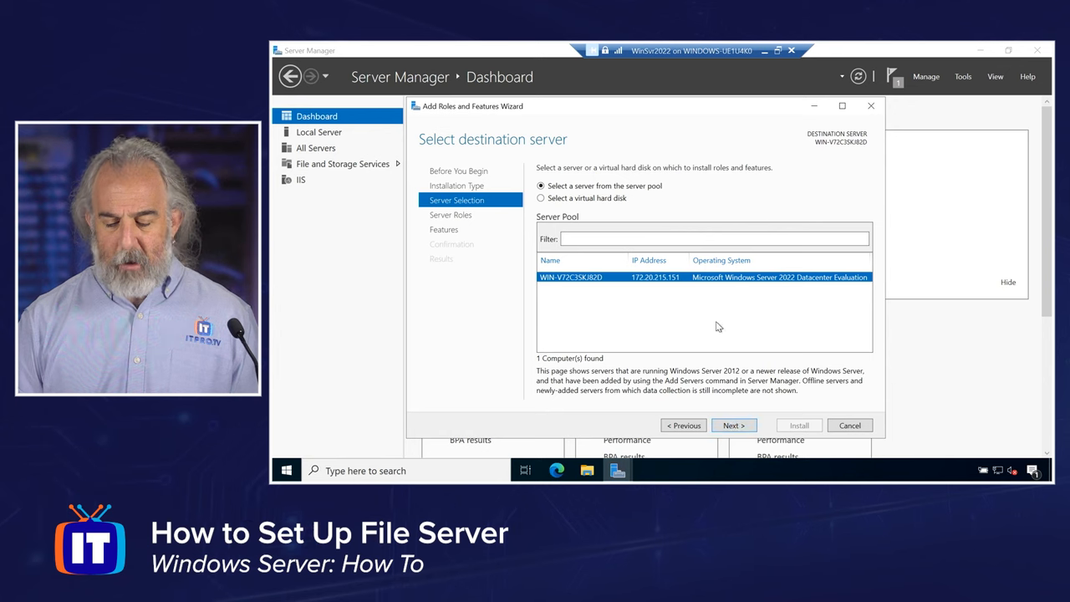
Advance to the Server Roles list, where File and Storage Services shows partially installed
click(733, 425)
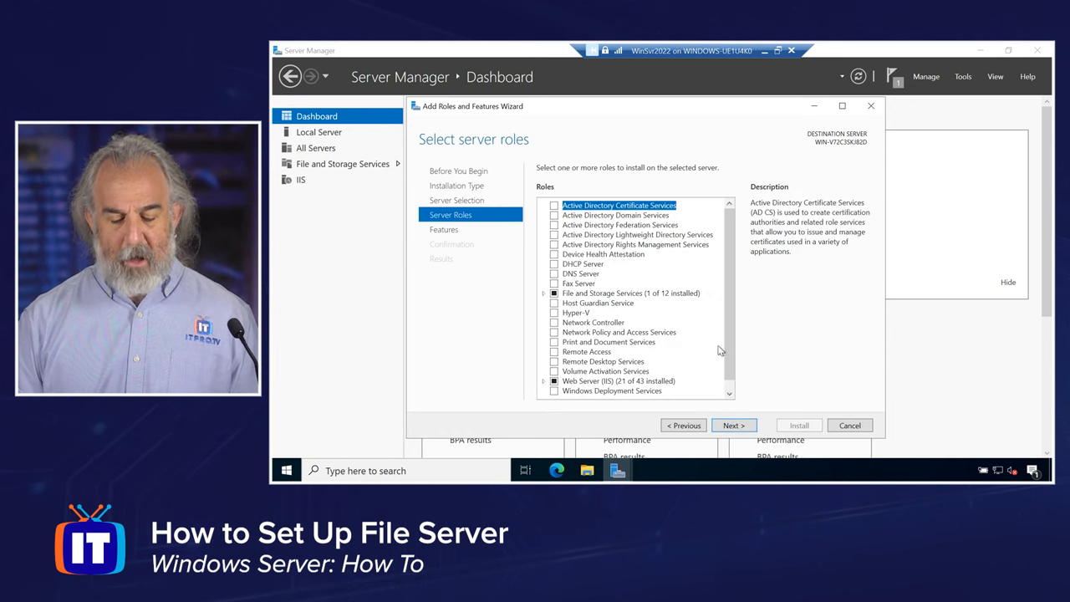
mouse_move(694, 268)
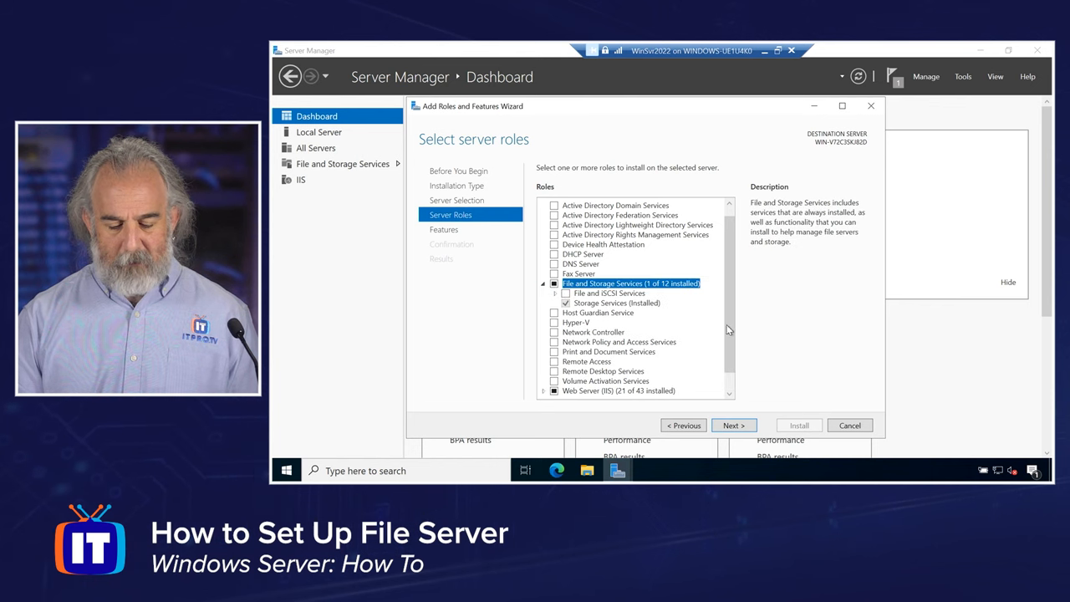
Expand File and iSCSI Services in the roles list and select File Server
scroll(down, 3)
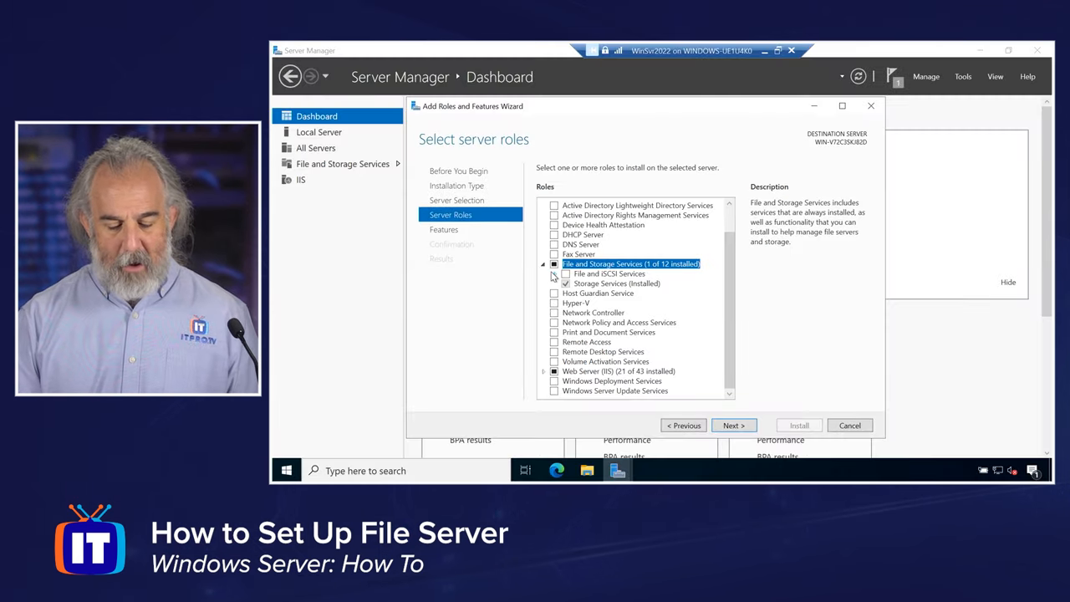
click(543, 273)
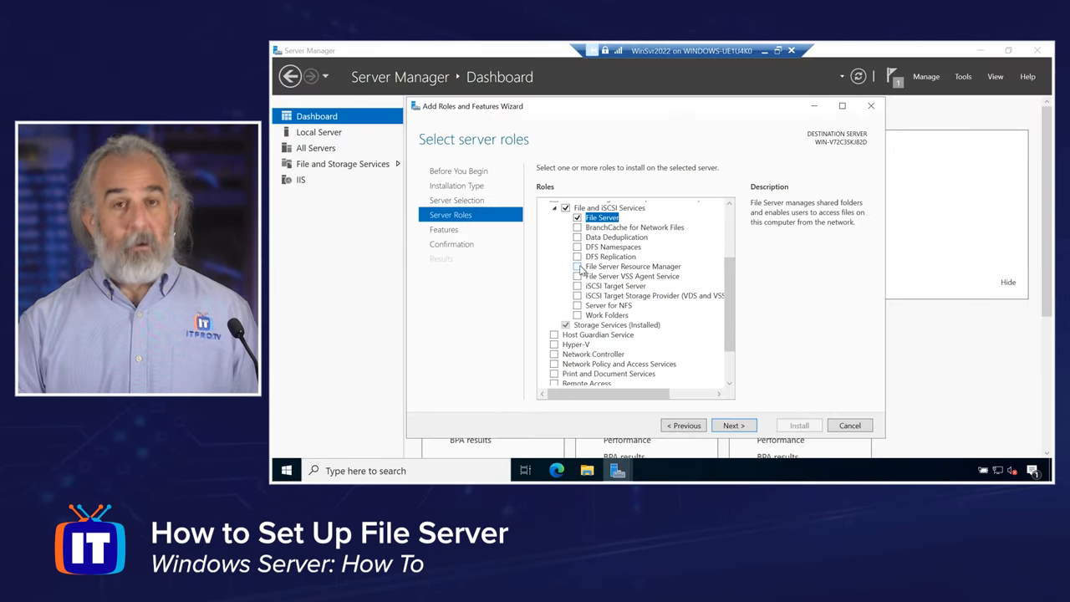
Check File Server Resource Manager, bringing up the required-features prompt
click(578, 265)
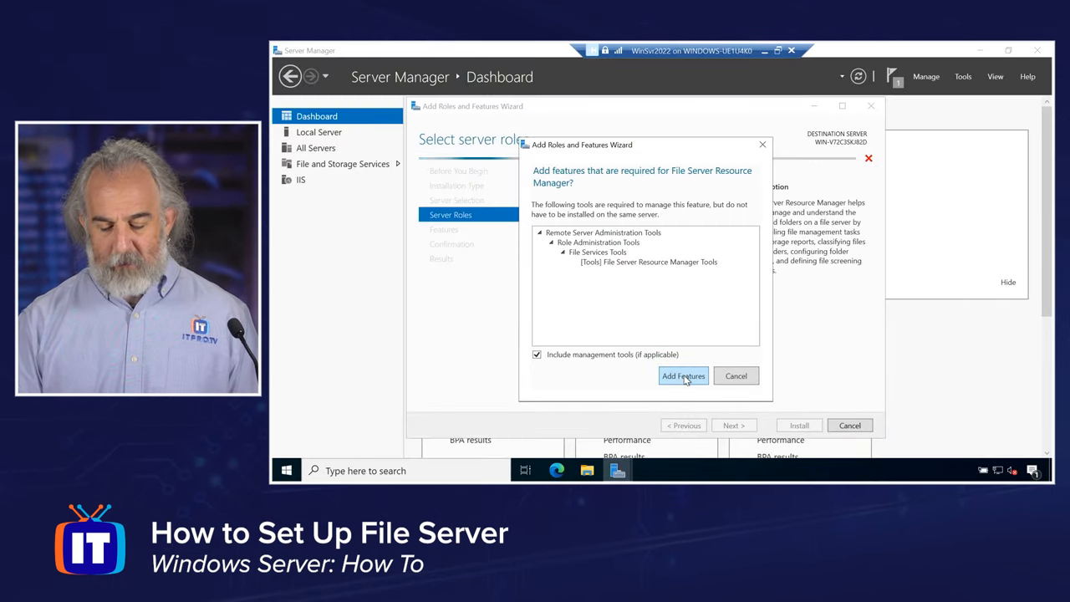
Add the required FSRM management tools and verify them under Role Administration Tools in Features
click(683, 376)
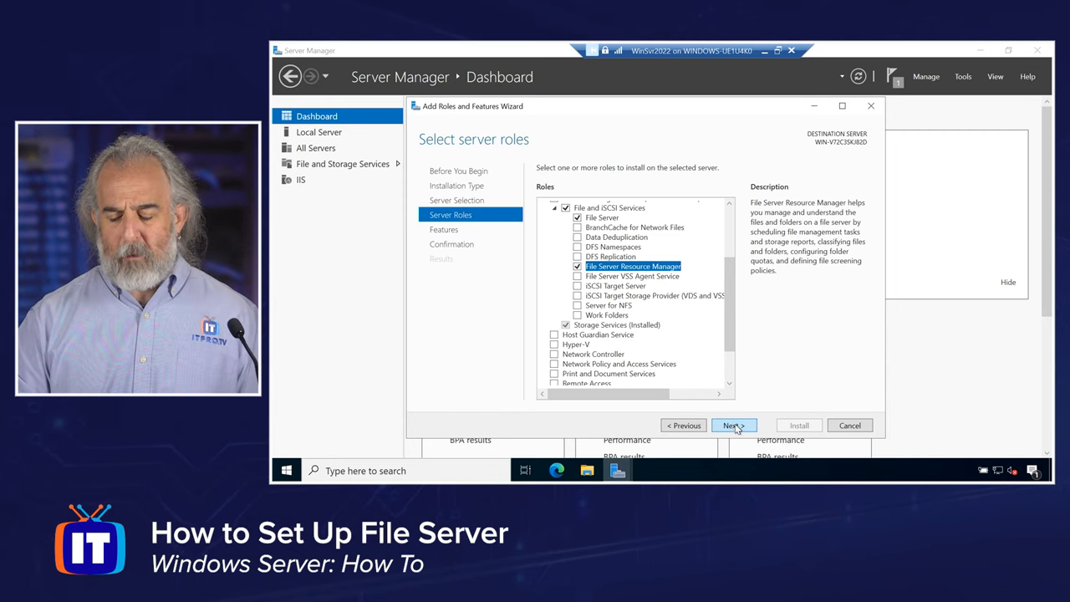
click(733, 425)
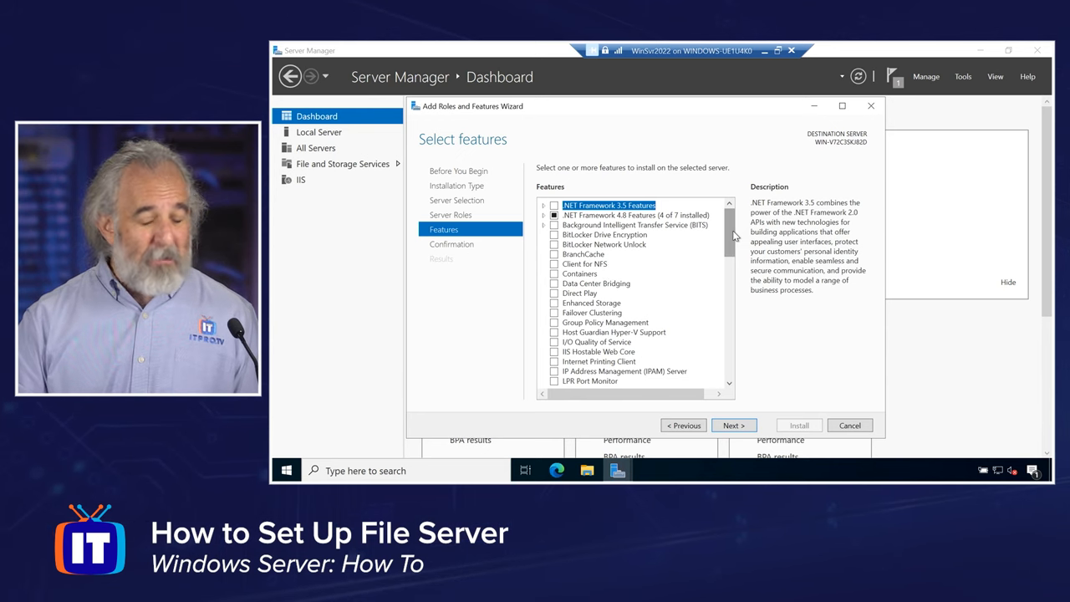
scroll(down, 3)
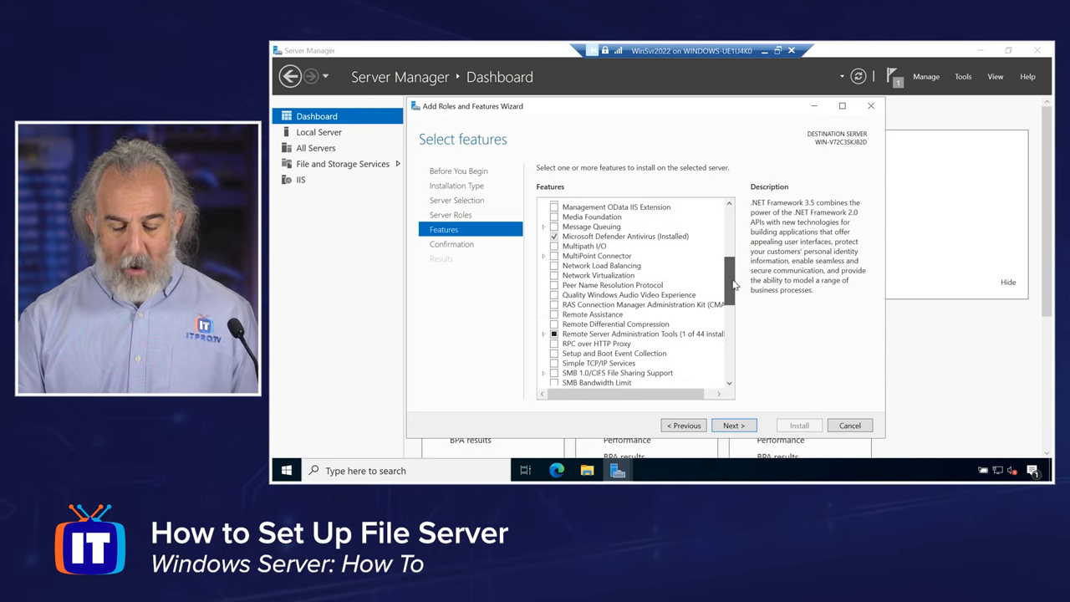
scroll(down, 3)
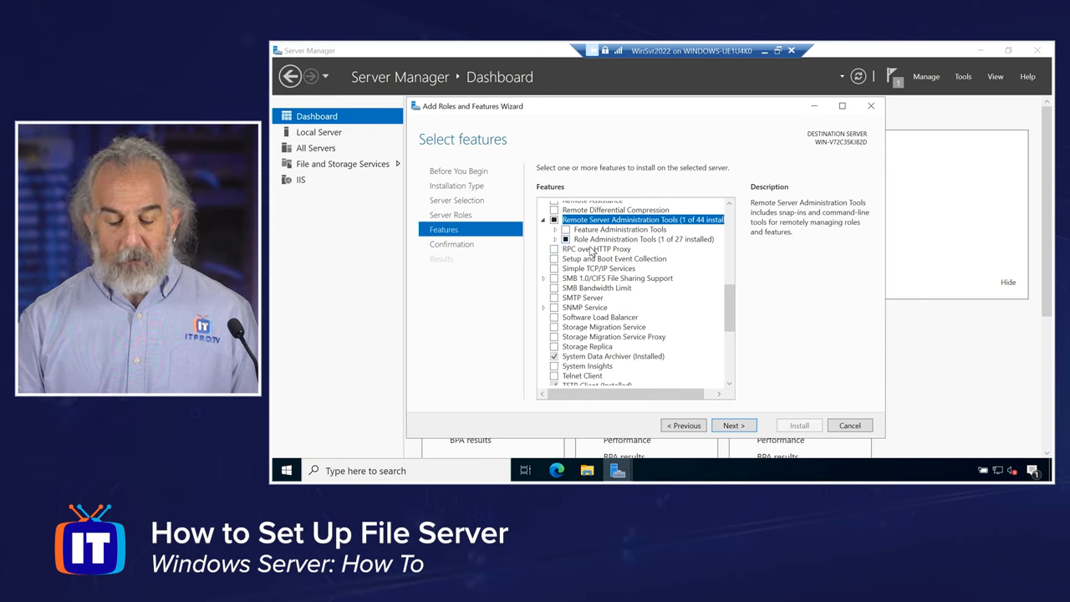
click(555, 240)
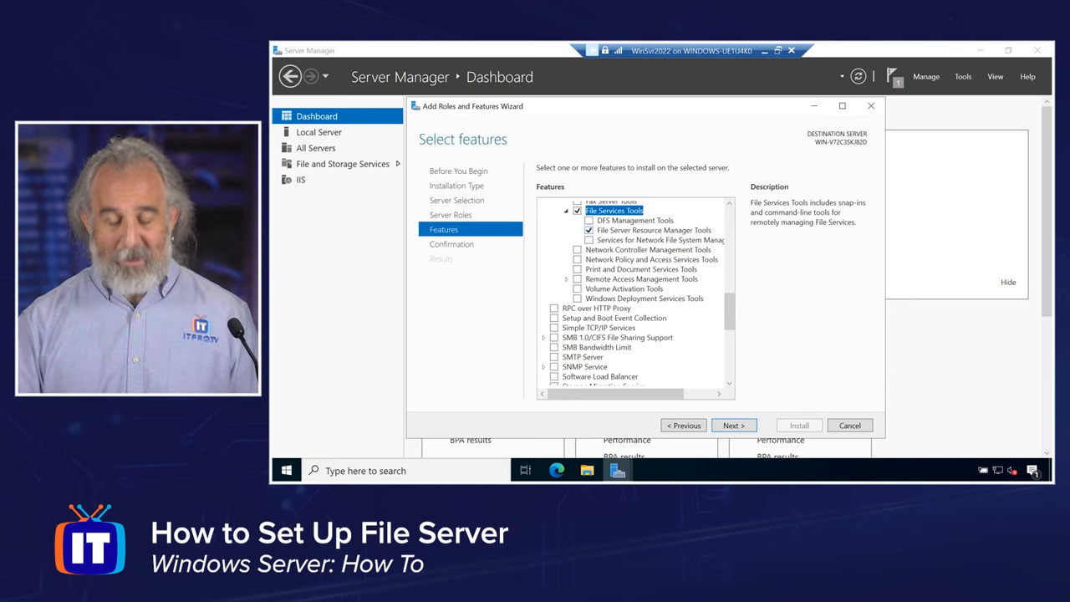
mouse_move(733, 426)
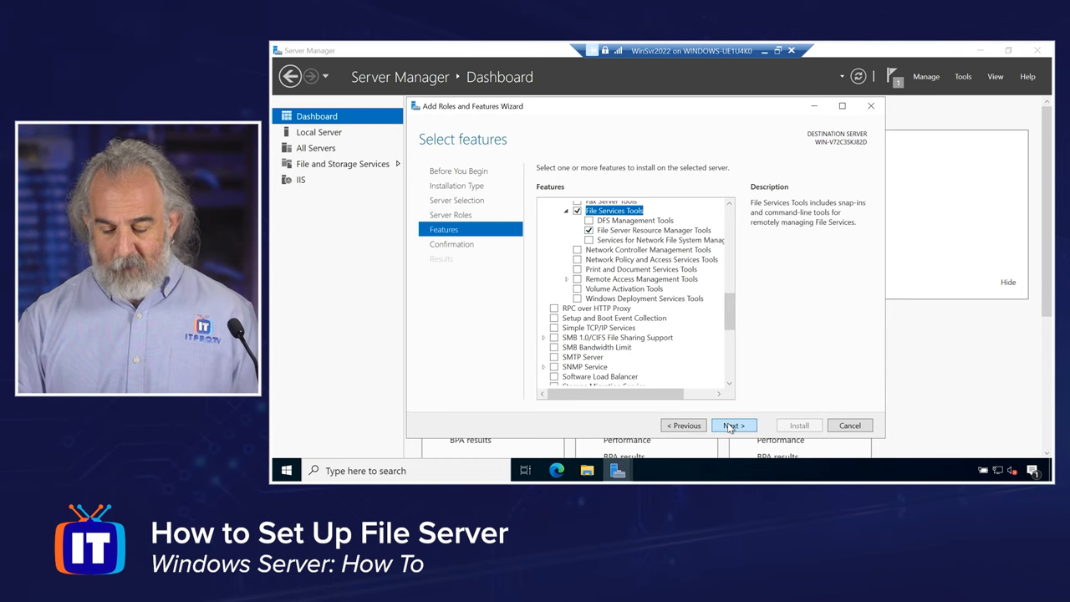
On the confirmation page, enable automatic restart of the destination server if required
click(733, 426)
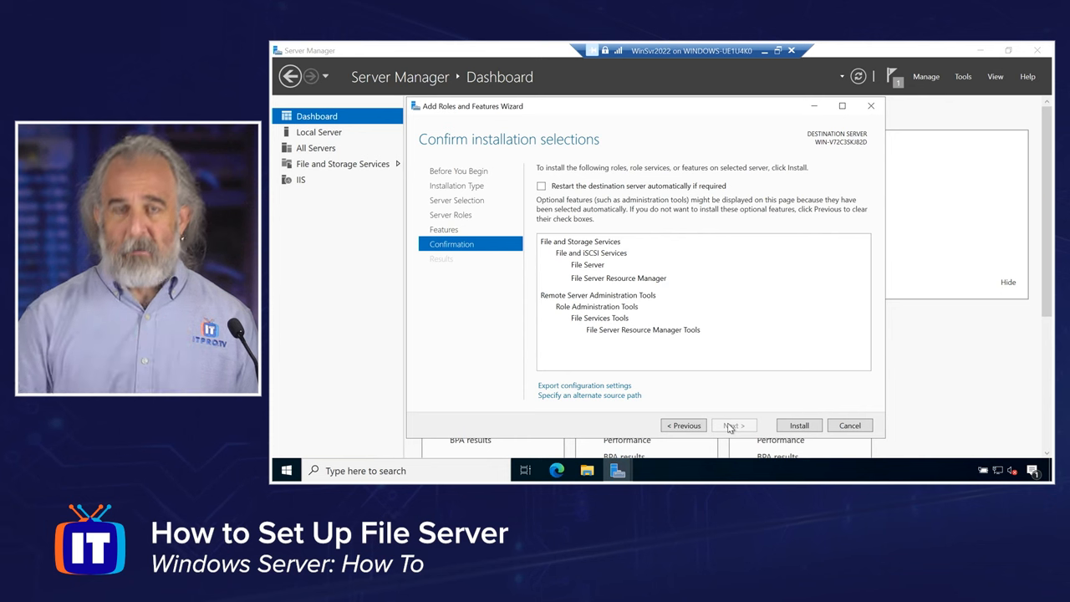
click(542, 186)
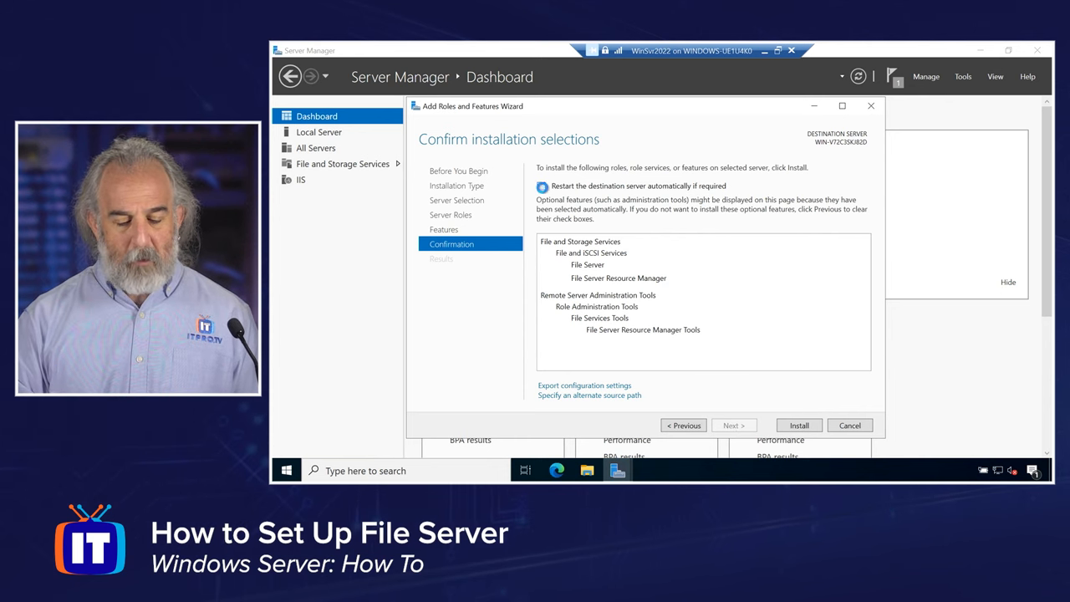
click(541, 186)
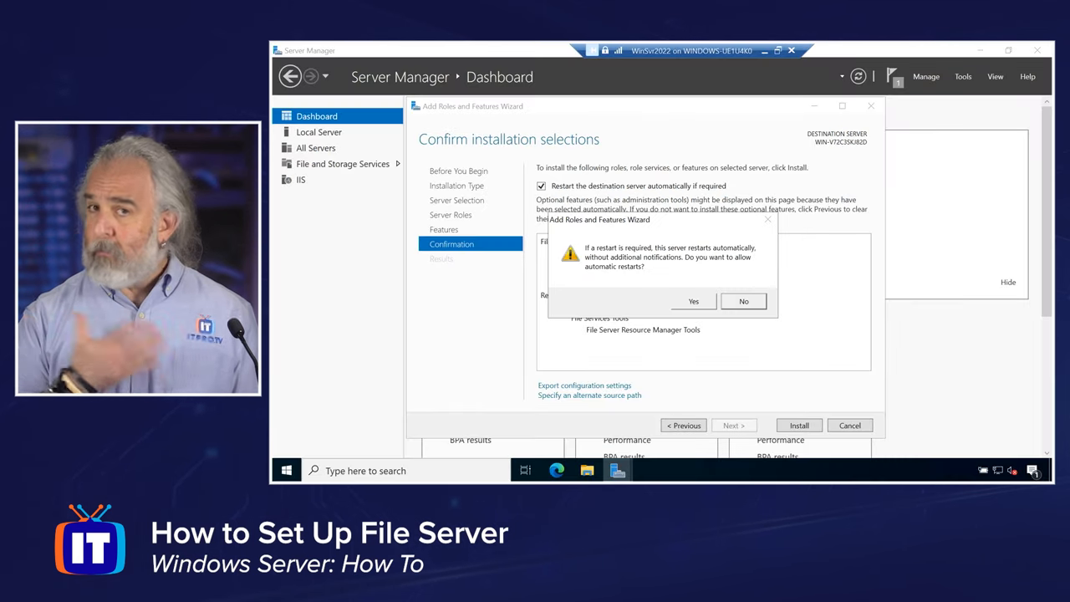
click(694, 301)
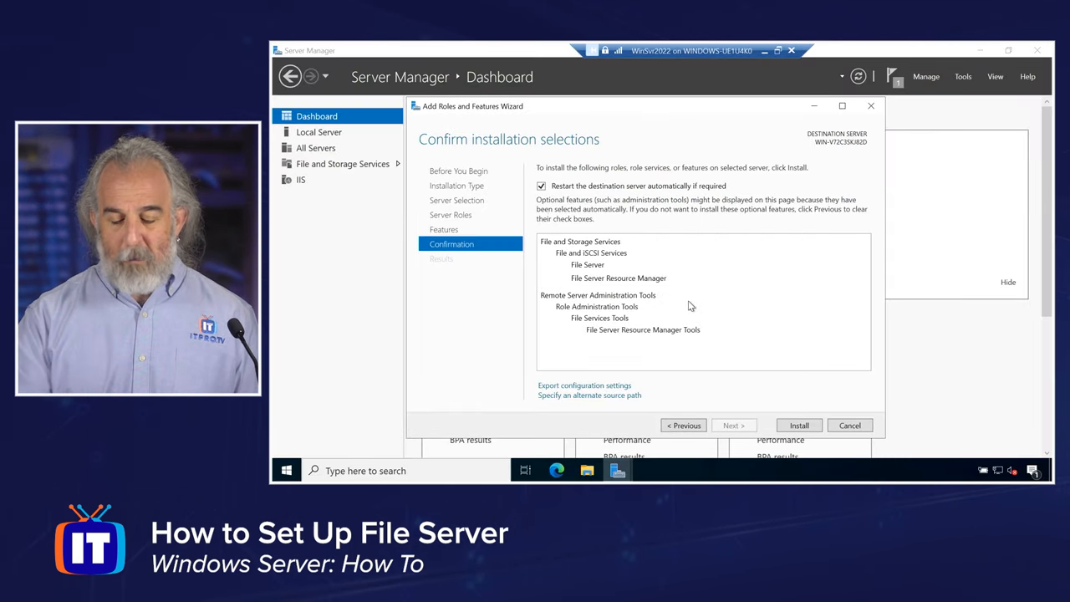
Install File Server and File Server Resource Manager and wait for success
click(798, 425)
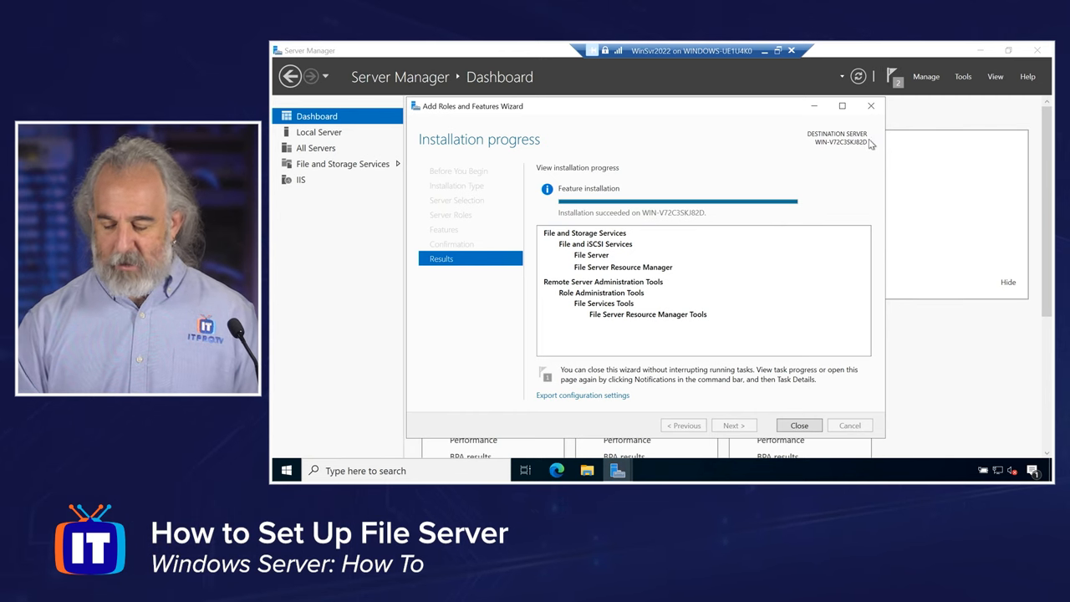
Close the wizard and dismiss both Feature installation notifications
click(798, 424)
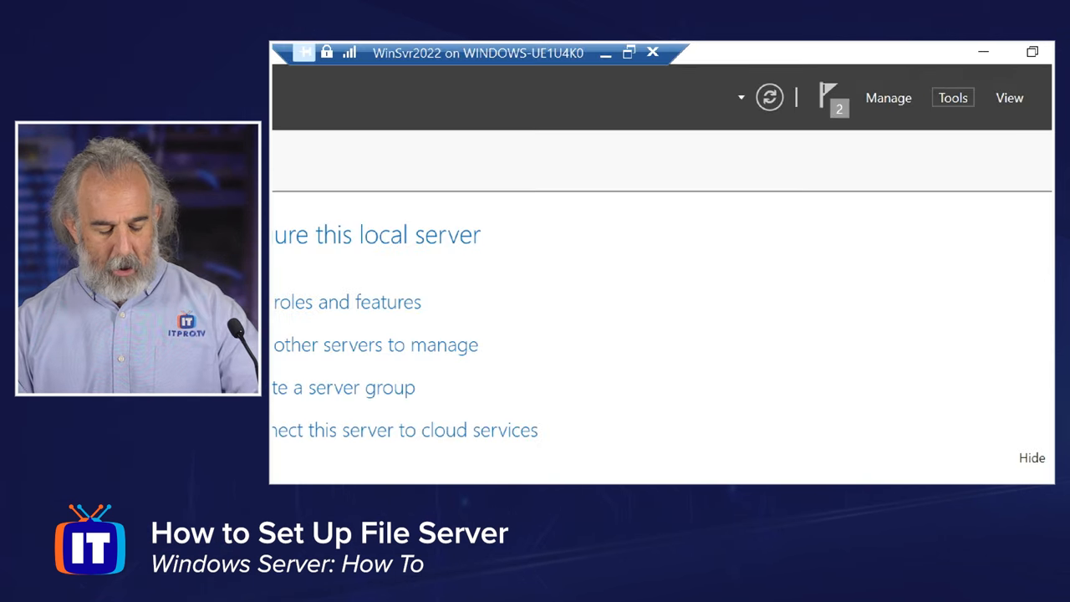
click(892, 76)
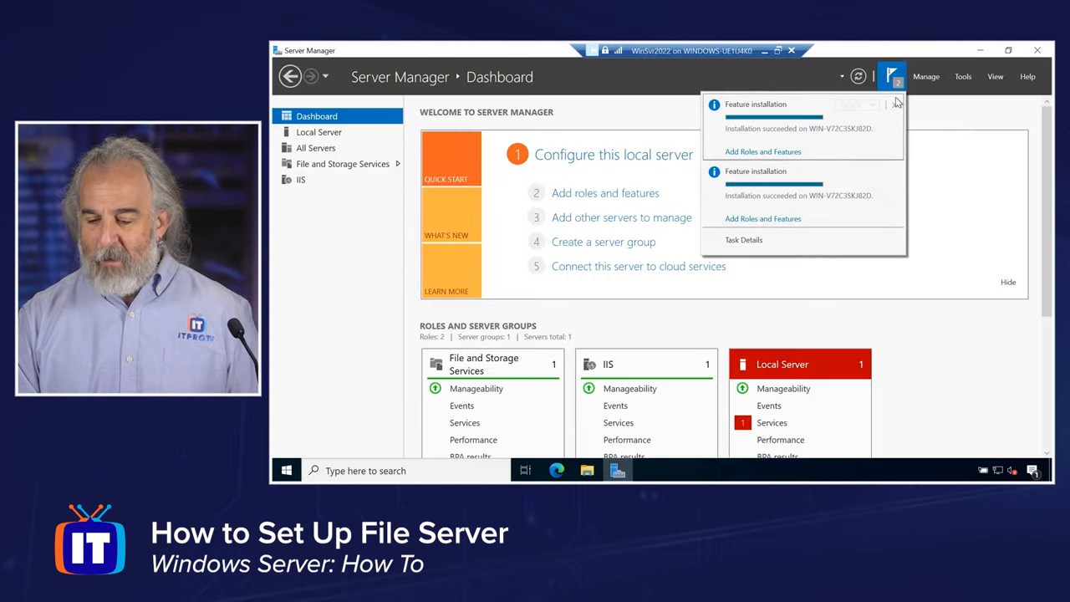
click(895, 104)
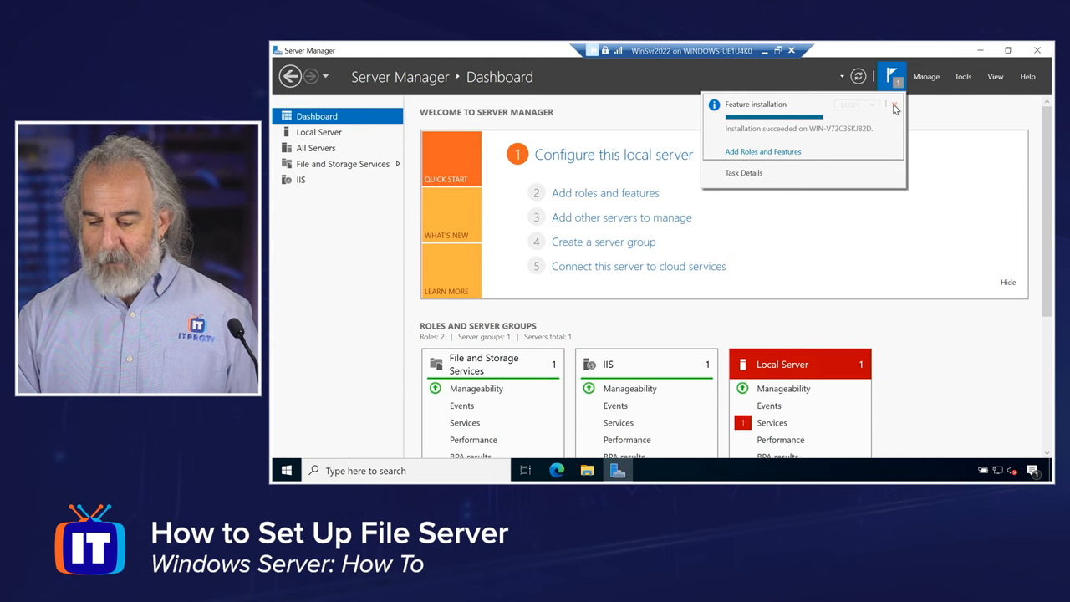
click(895, 104)
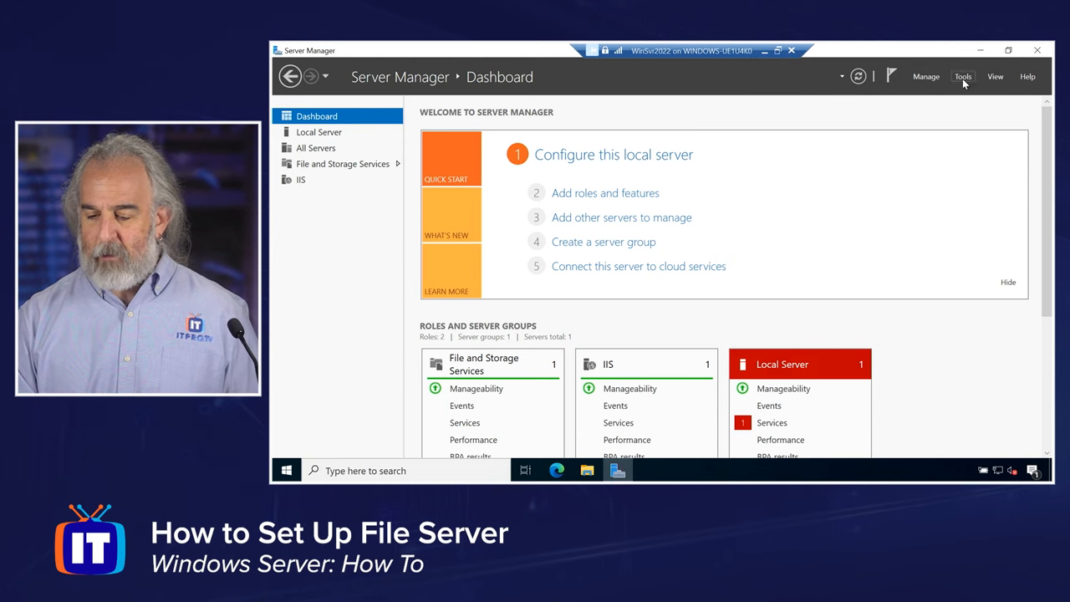
Launch File Server Resource Manager from the Tools menu
click(962, 76)
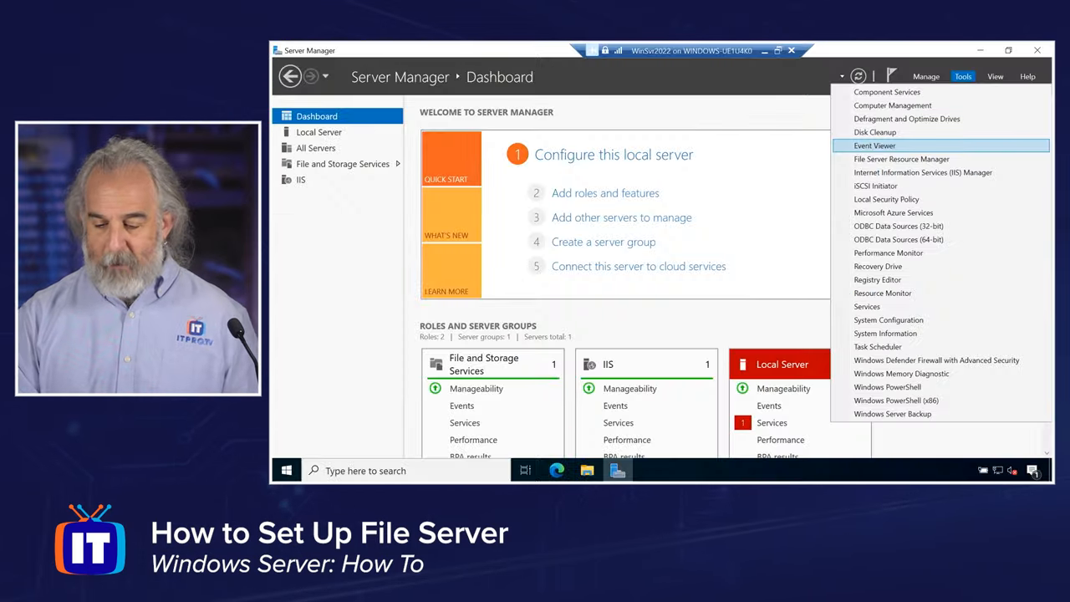
click(901, 159)
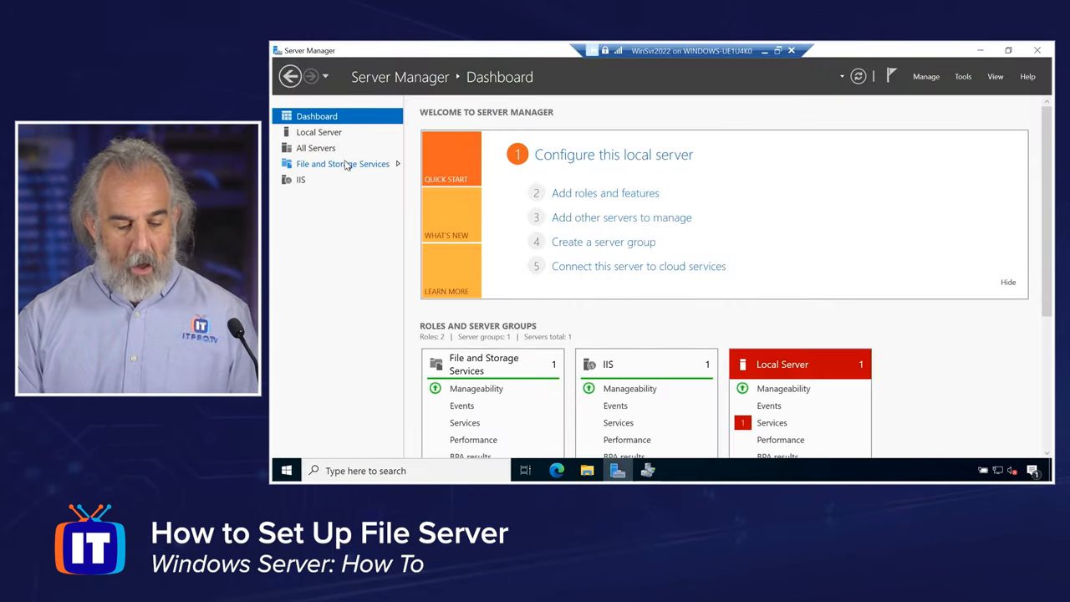
Browse the File and Storage Services Shares, iSCSI and Work Folders pages
click(342, 163)
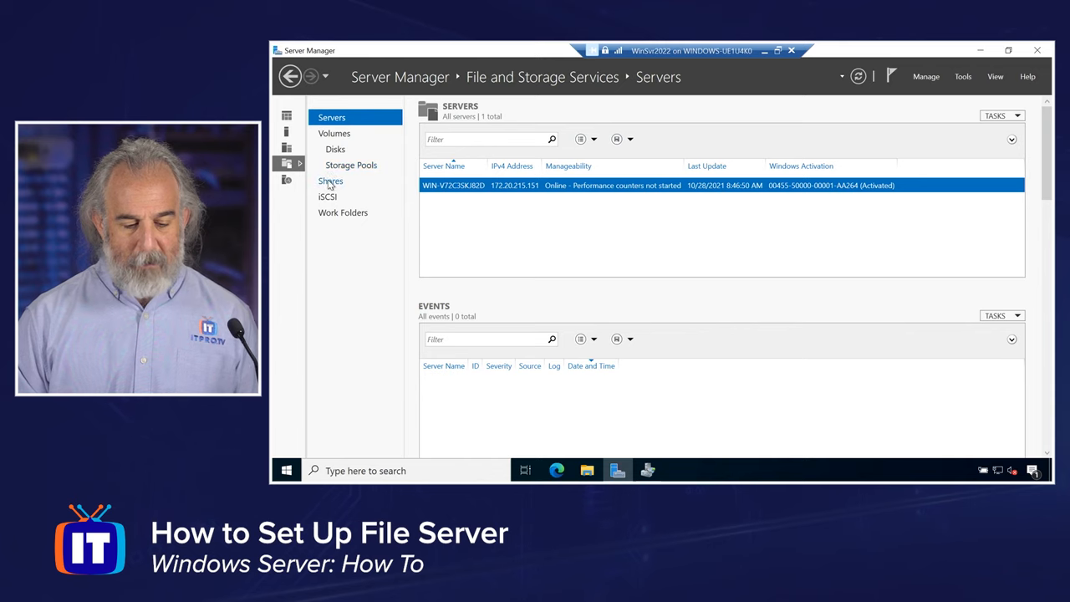
click(331, 181)
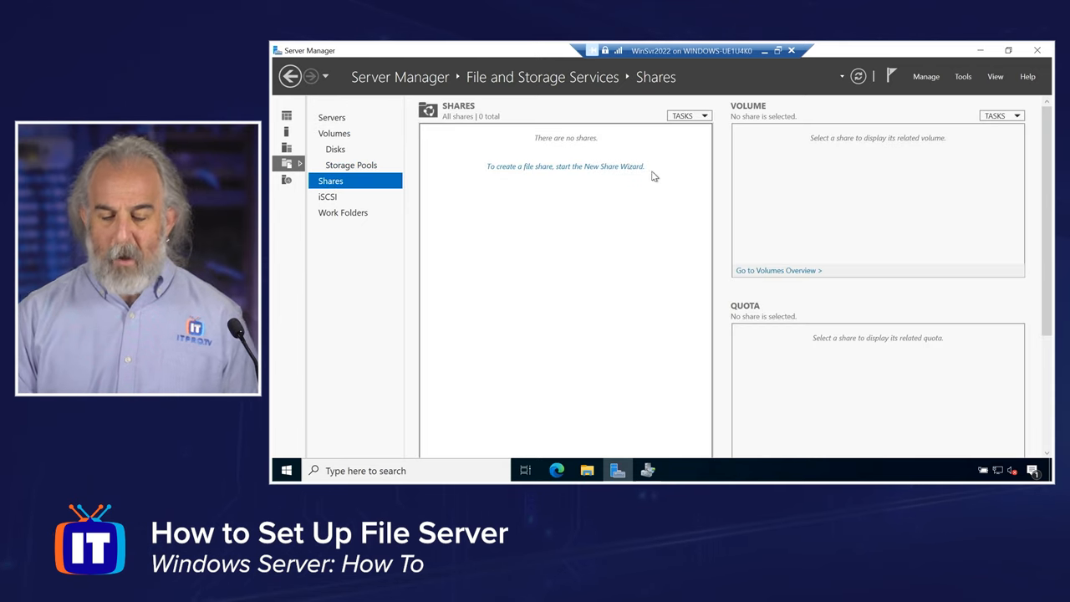
mouse_move(676, 176)
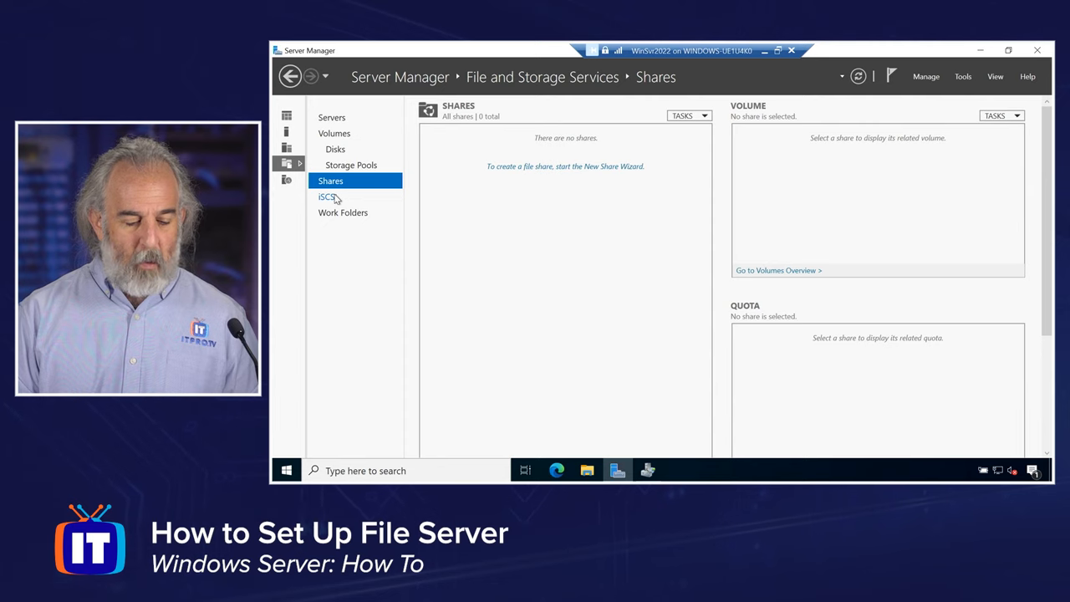
click(326, 197)
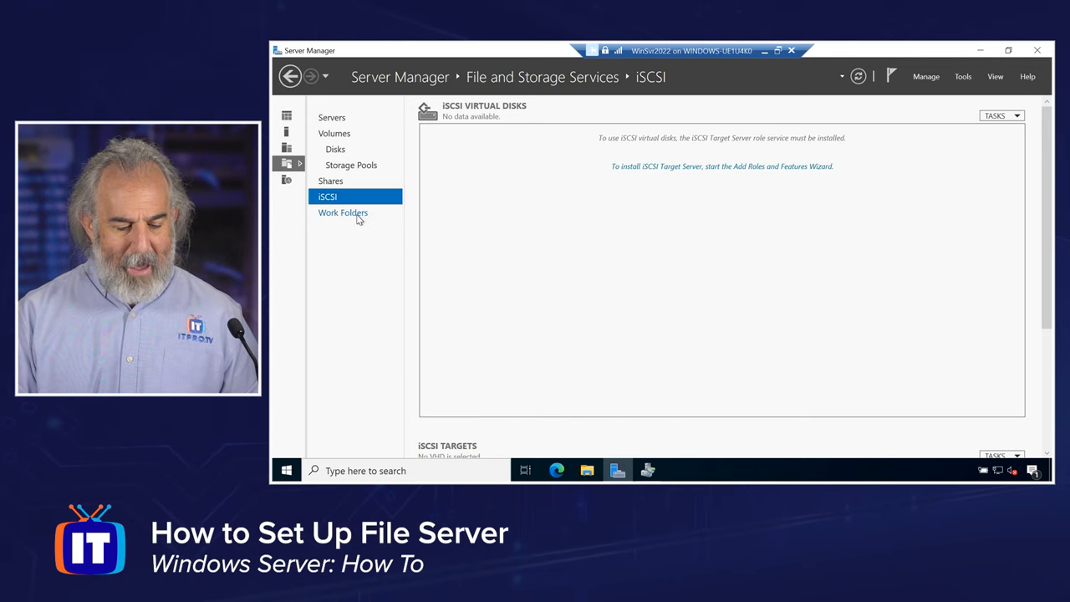
click(343, 213)
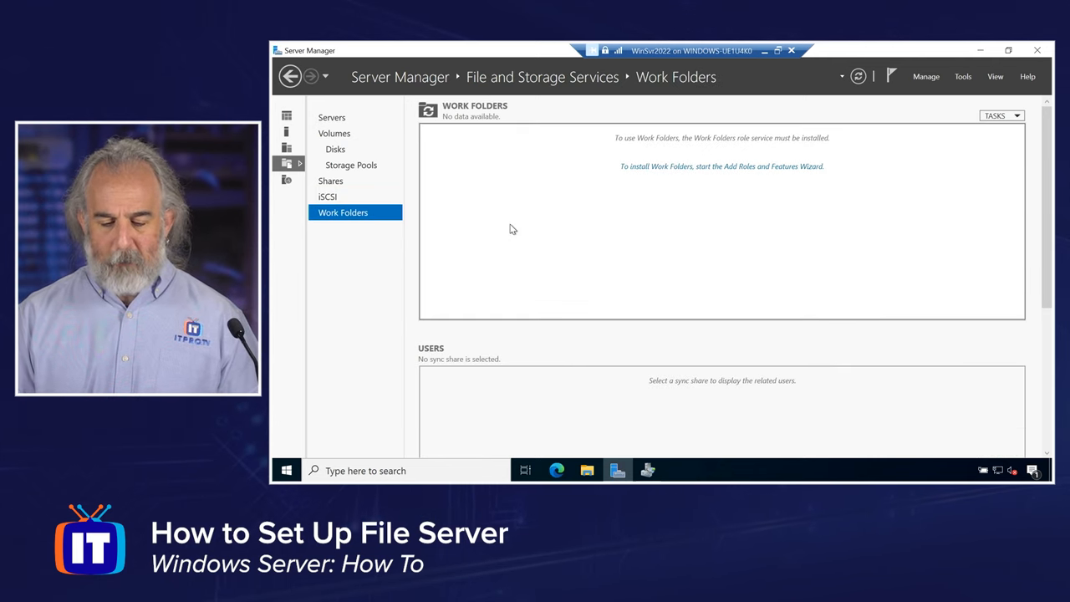